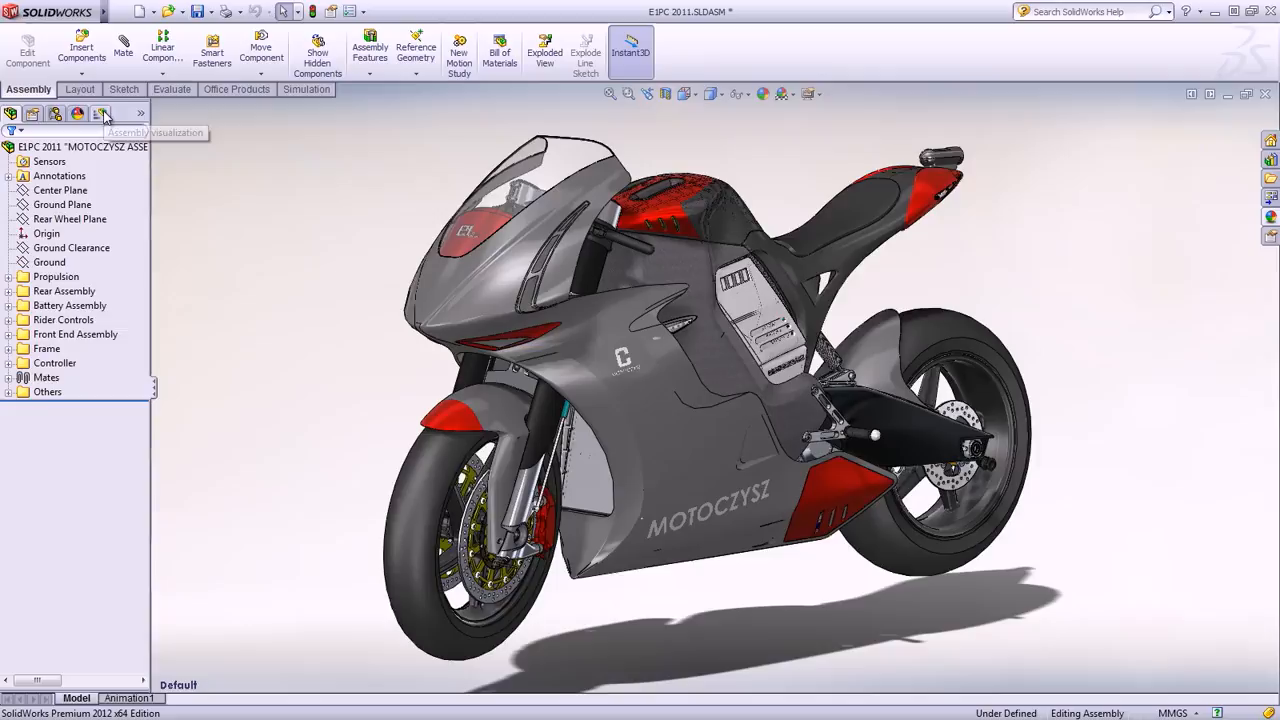
Step: Rank the motorcycle assembly's components by mass in Assembly Visualization
{"action": "left_click", "coordinate": [104, 112]}
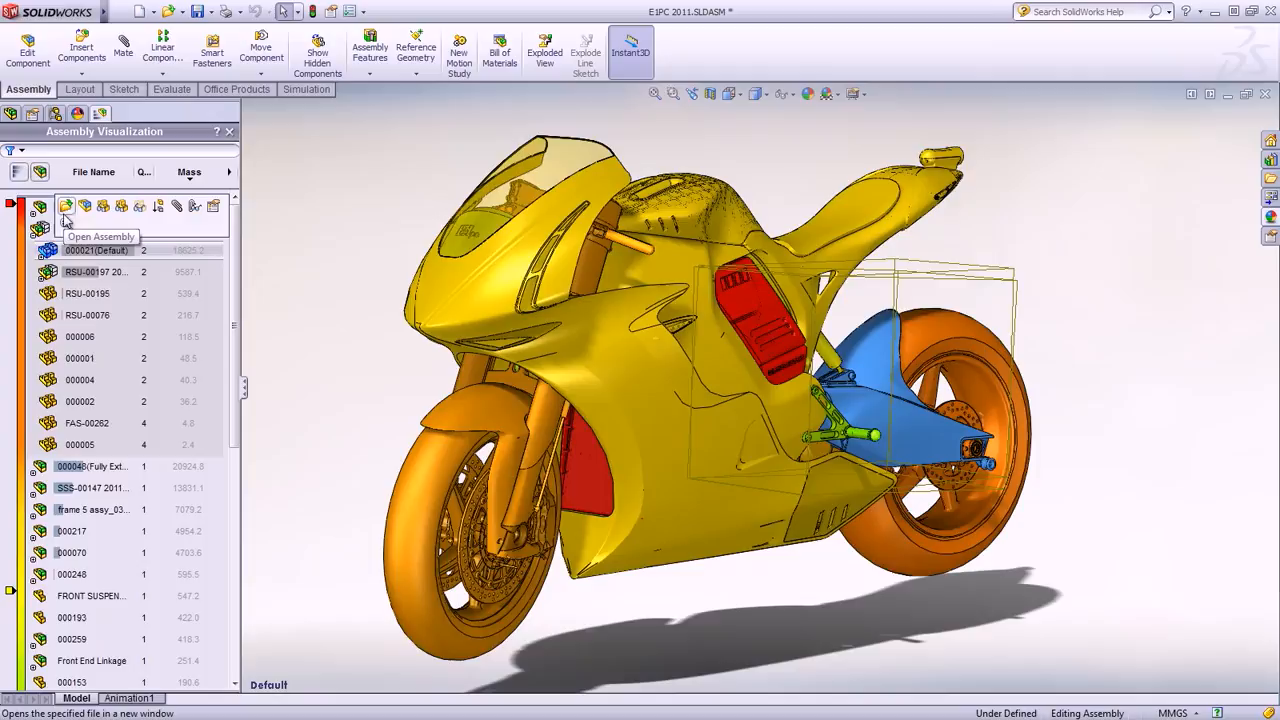
Step: Open the swing arm assembly in its own window and activate its Simplified configuration
{"action": "left_click", "coordinate": [64, 206]}
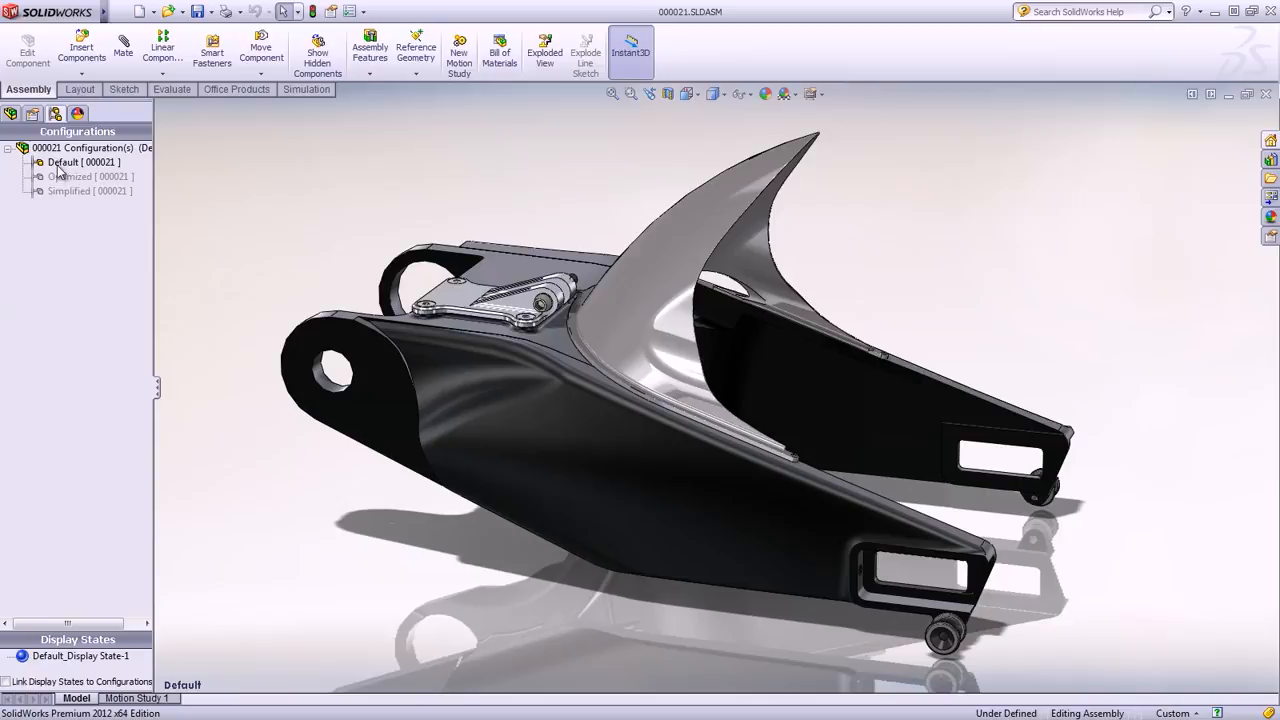
{"action": "double_click", "coordinate": [76, 192]}
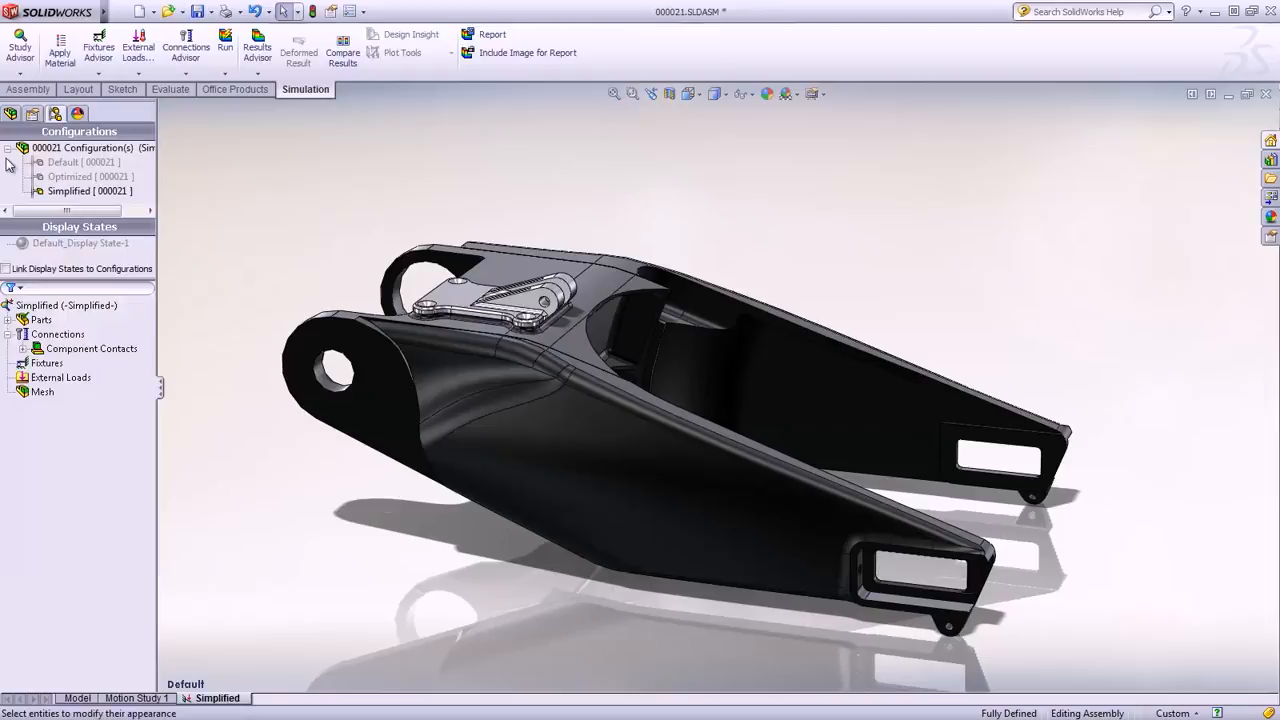
Step: Start a Fixed Hinge restraint on the swing arm's cylindrical pivot faces
{"action": "left_click", "coordinate": [8, 320]}
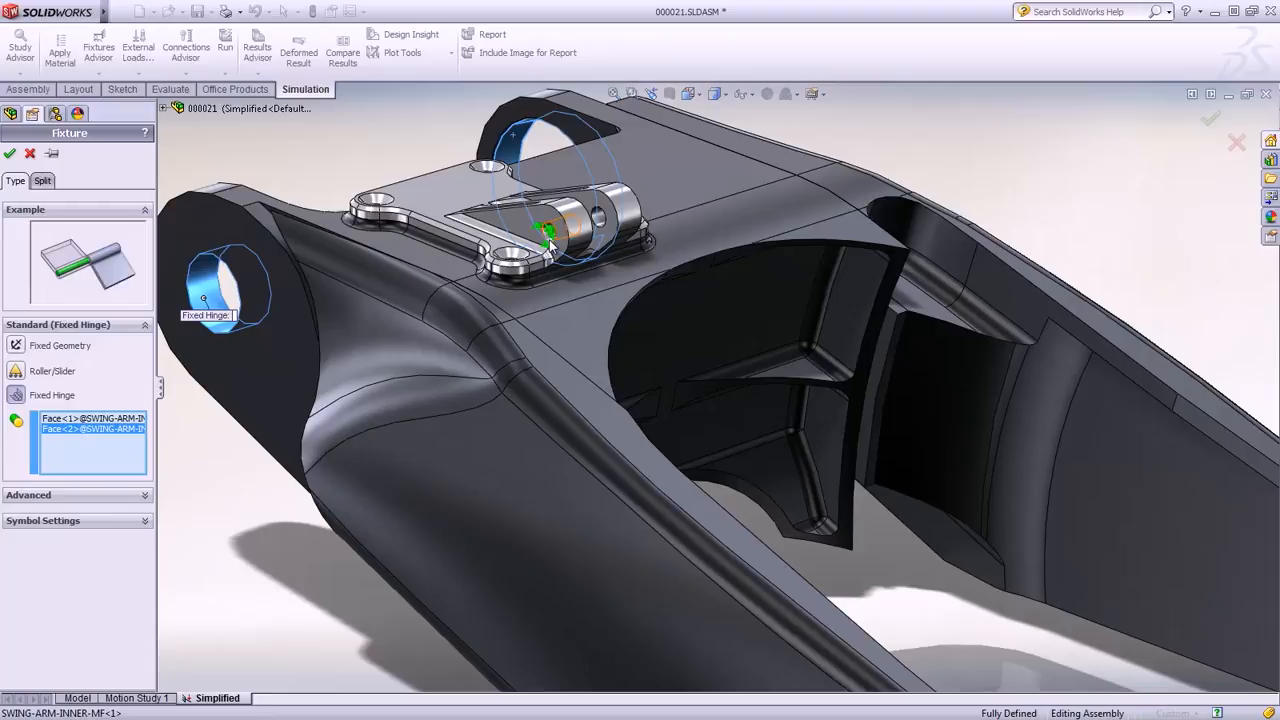
Step: Confirm the hinge restraint, then apply a downward force on the rear axle mount faces
{"action": "left_click", "coordinate": [10, 152]}
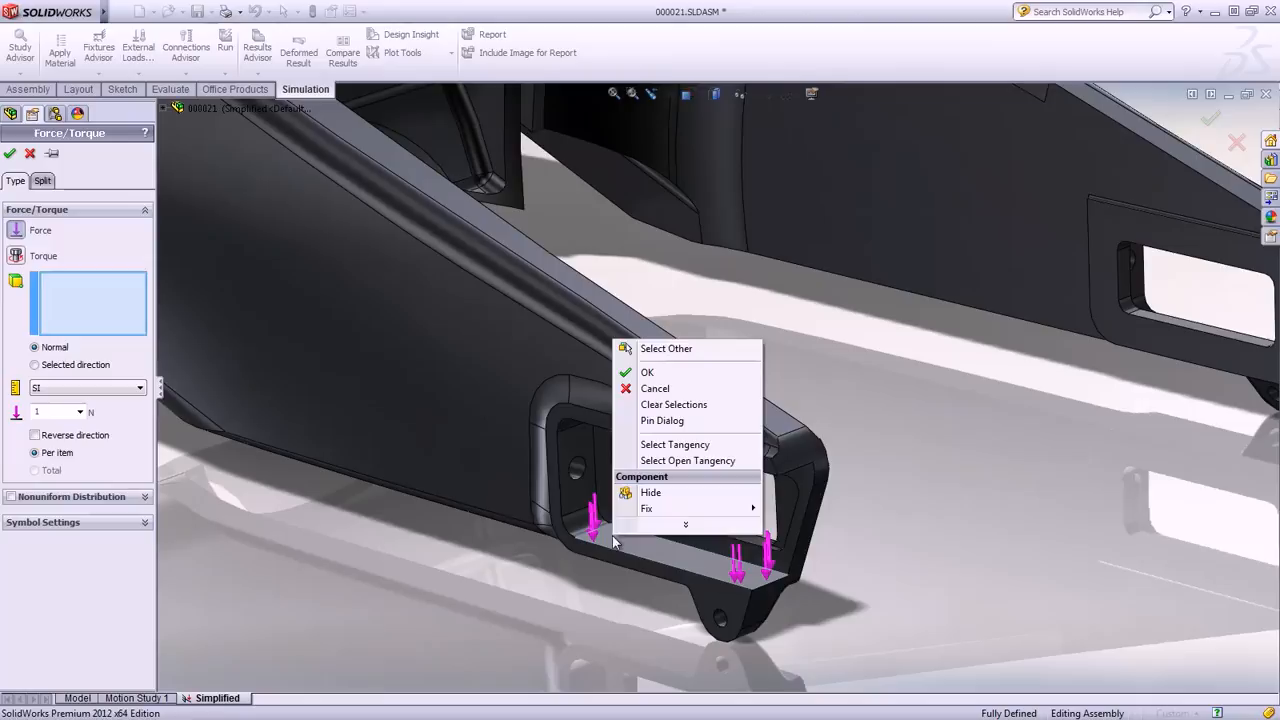
{"action": "left_click", "coordinate": [646, 372]}
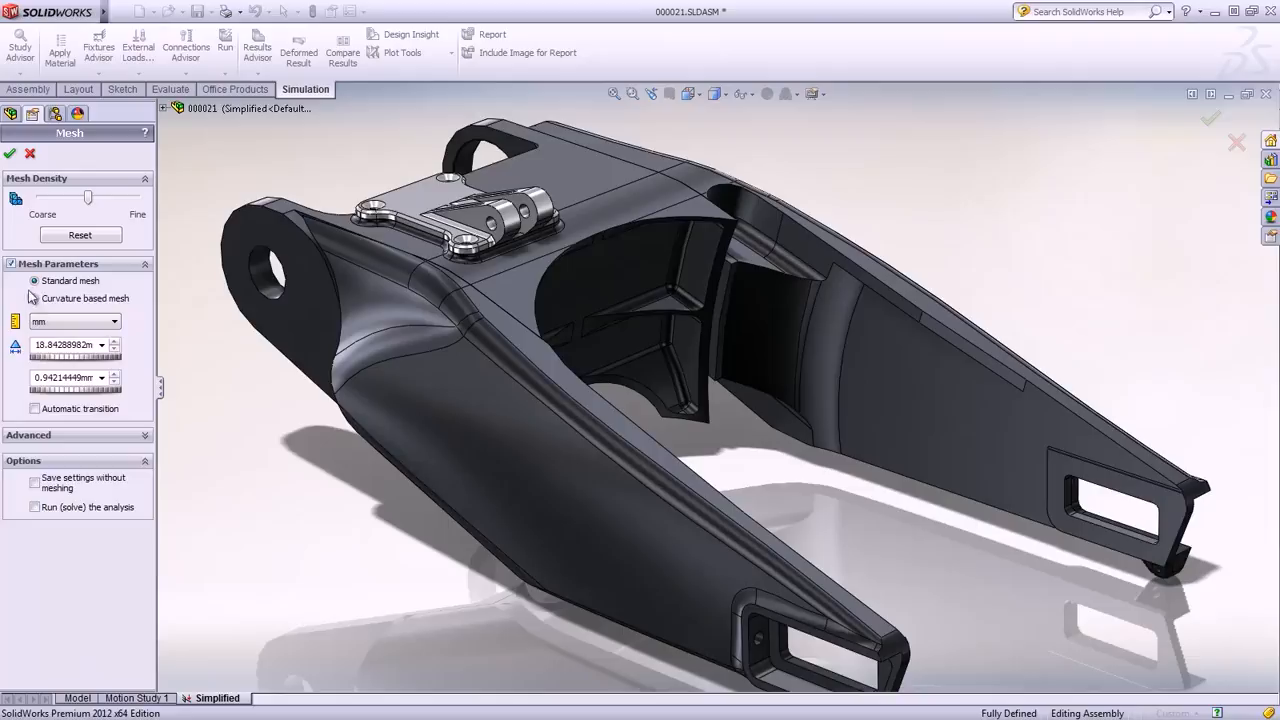
Step: Create a curvature-based mesh on the simplified swing arm and run the analysis
{"action": "left_click", "coordinate": [36, 298]}
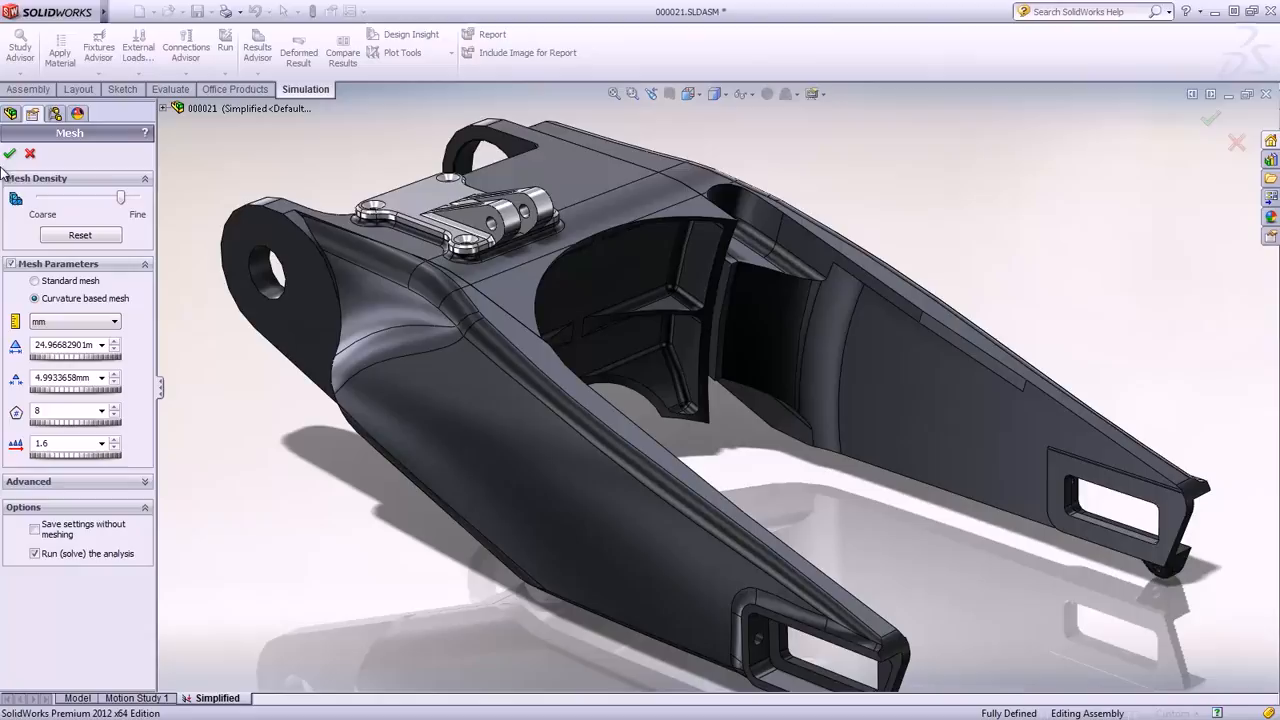
{"action": "left_click", "coordinate": [12, 152]}
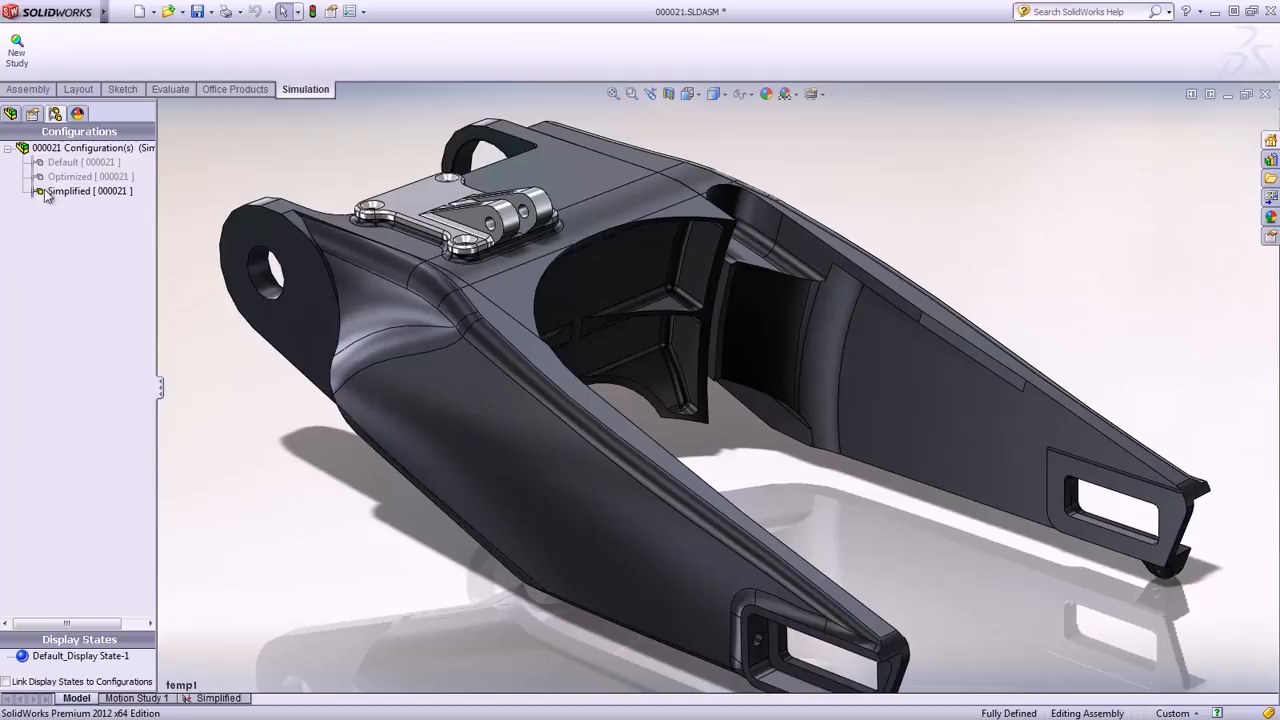
Step: Activate the Optimized configuration and duplicate the solved study for it
{"action": "double_click", "coordinate": [80, 176]}
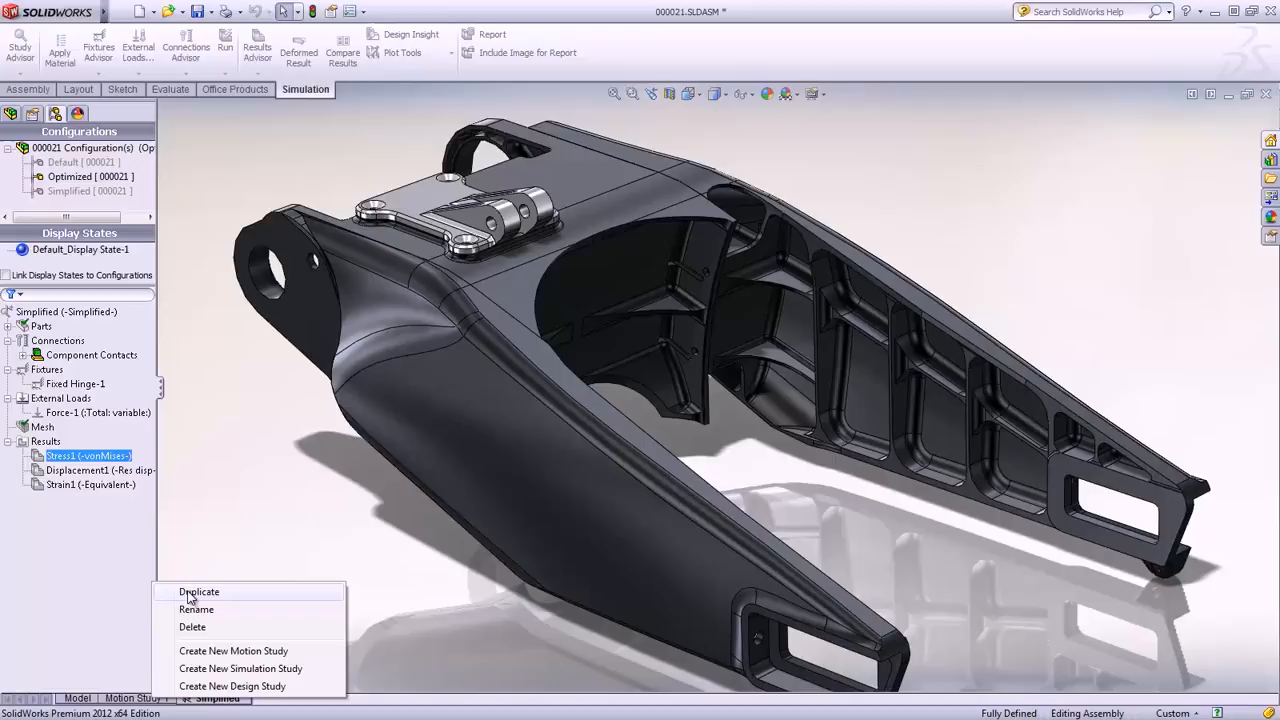
{"action": "left_click", "coordinate": [198, 592]}
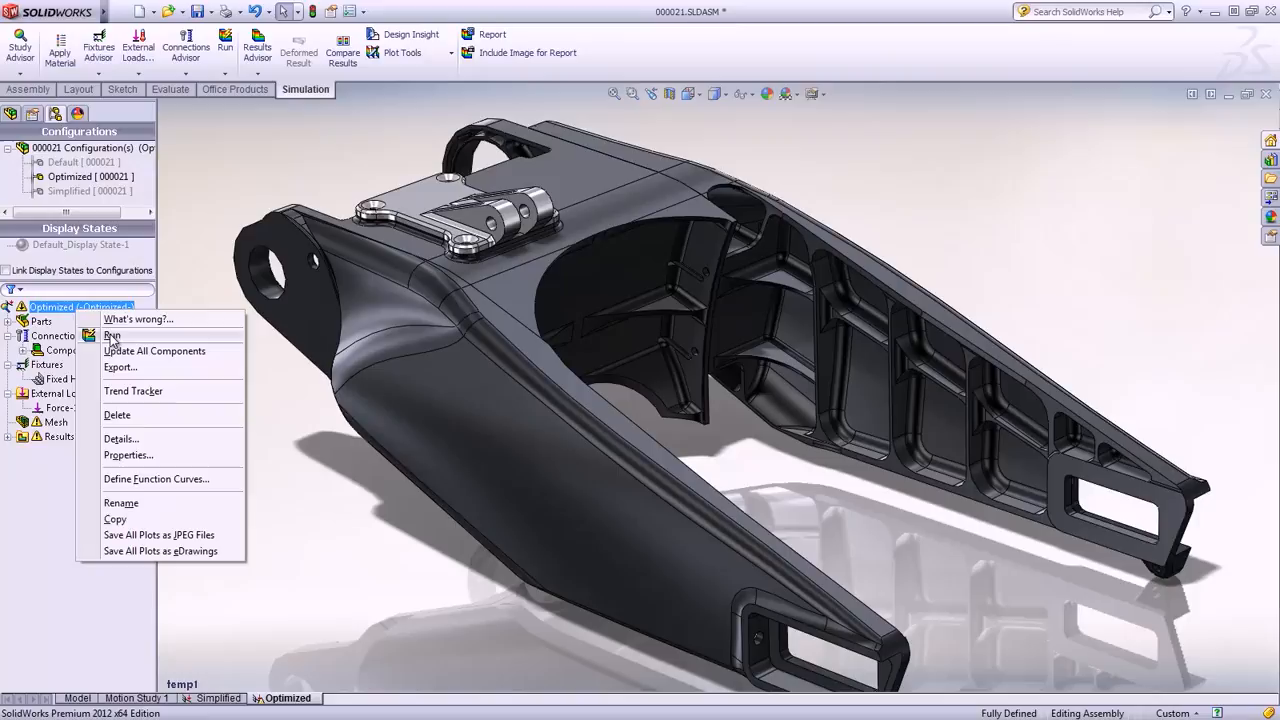
Step: Run the optimized study and select Factor of Safety1 plots for the 1060 and 6061 alloy studies
{"action": "left_click", "coordinate": [112, 334]}
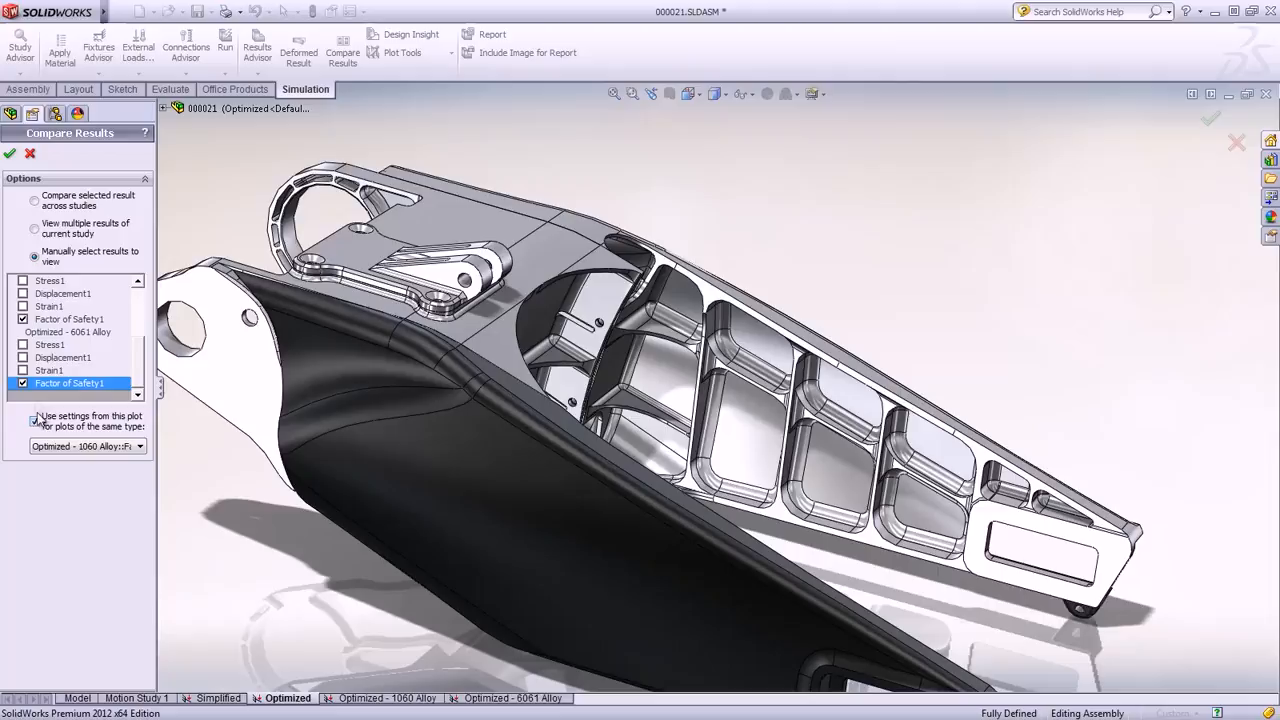
Step: Tile the 1060 Alloy and 6061 Alloy factor of safety plots for comparison
{"action": "left_click", "coordinate": [12, 152]}
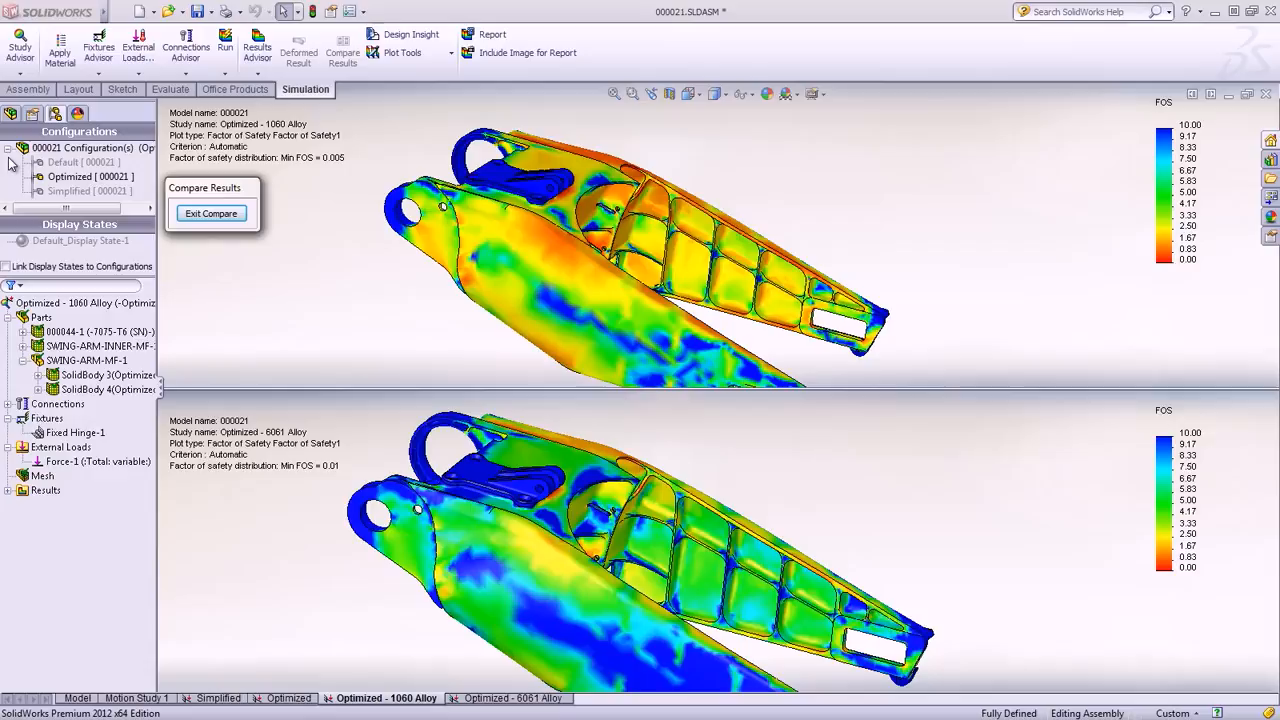